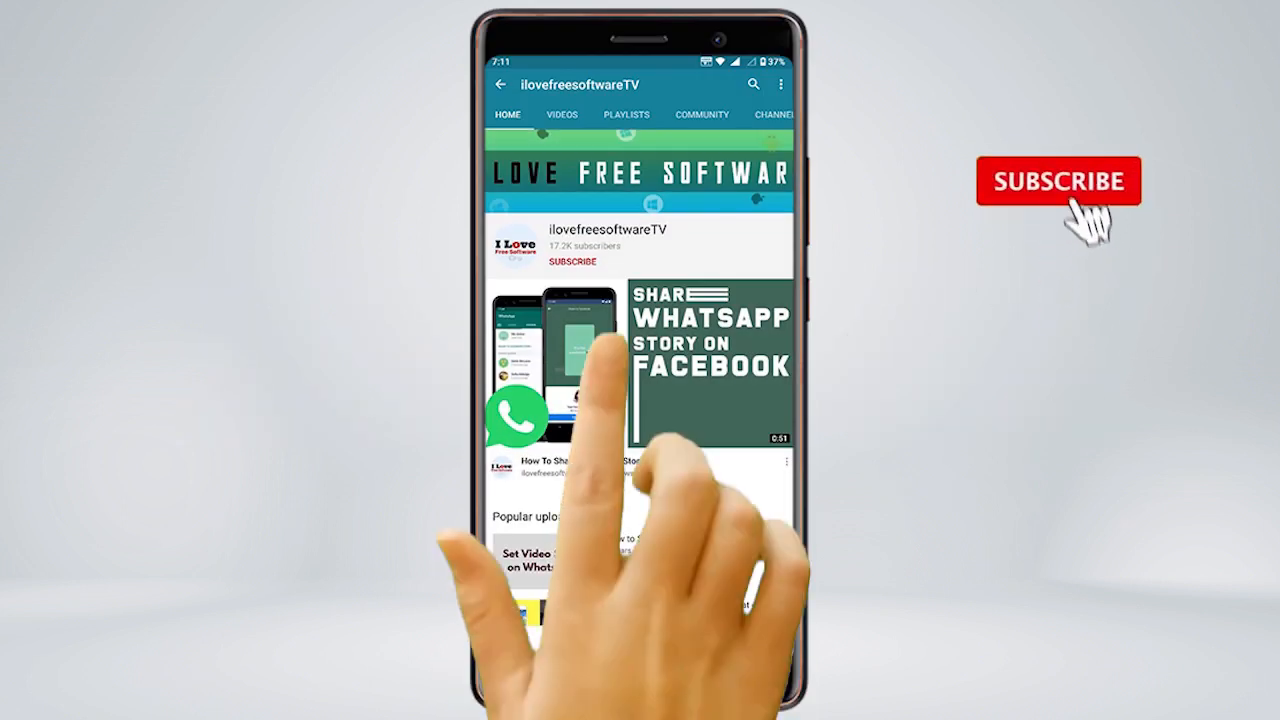
Replace the default logo with the uploaded ifls_logo image.
left_click(1058, 180)
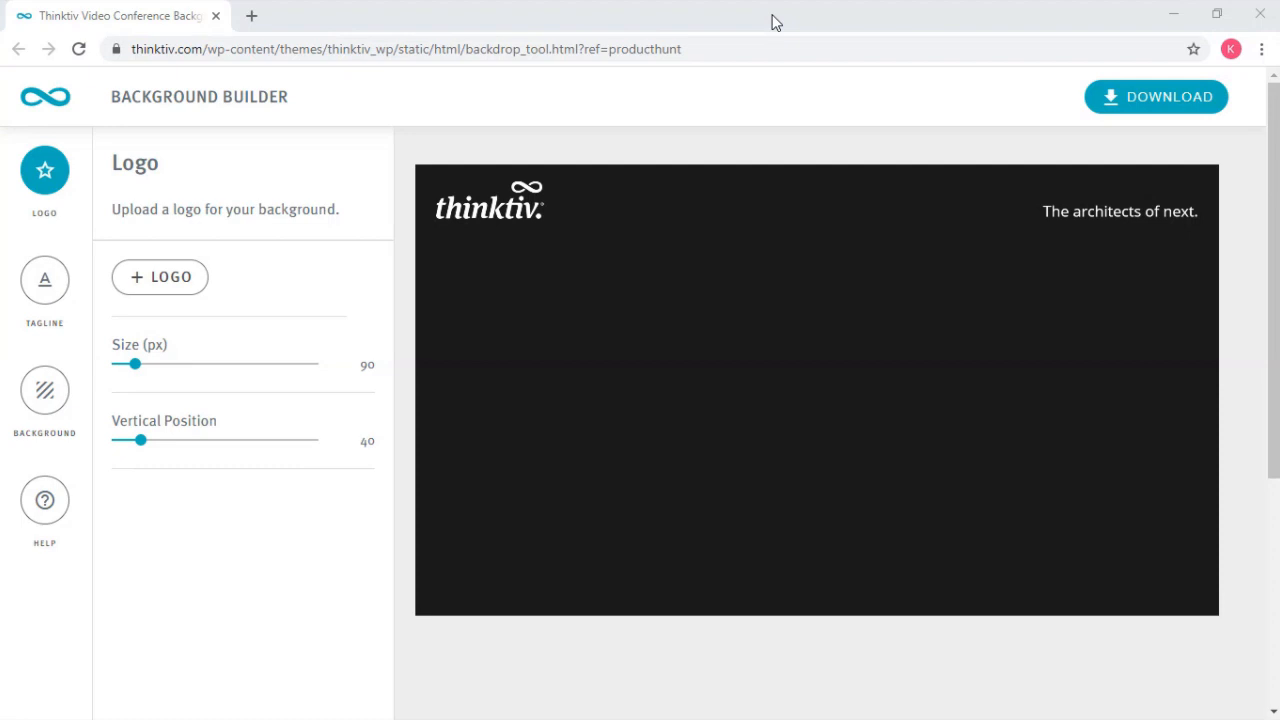
mouse_move(340, 560)
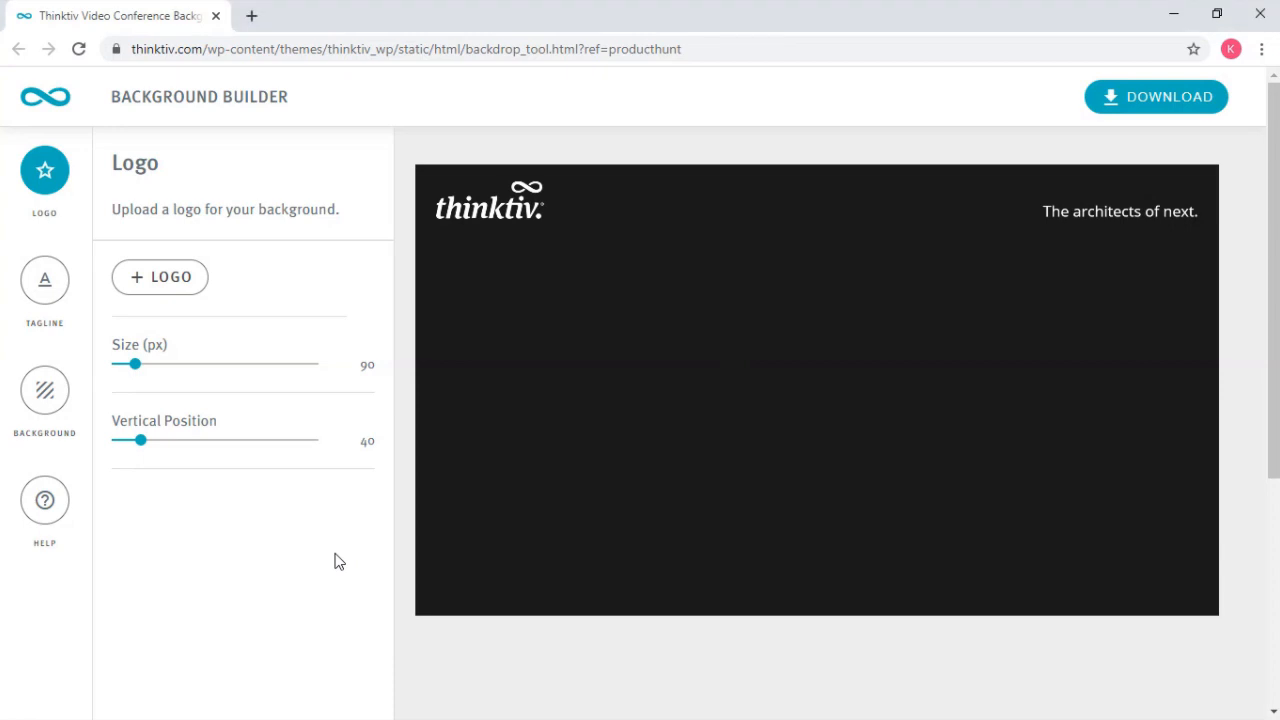
mouse_move(224, 304)
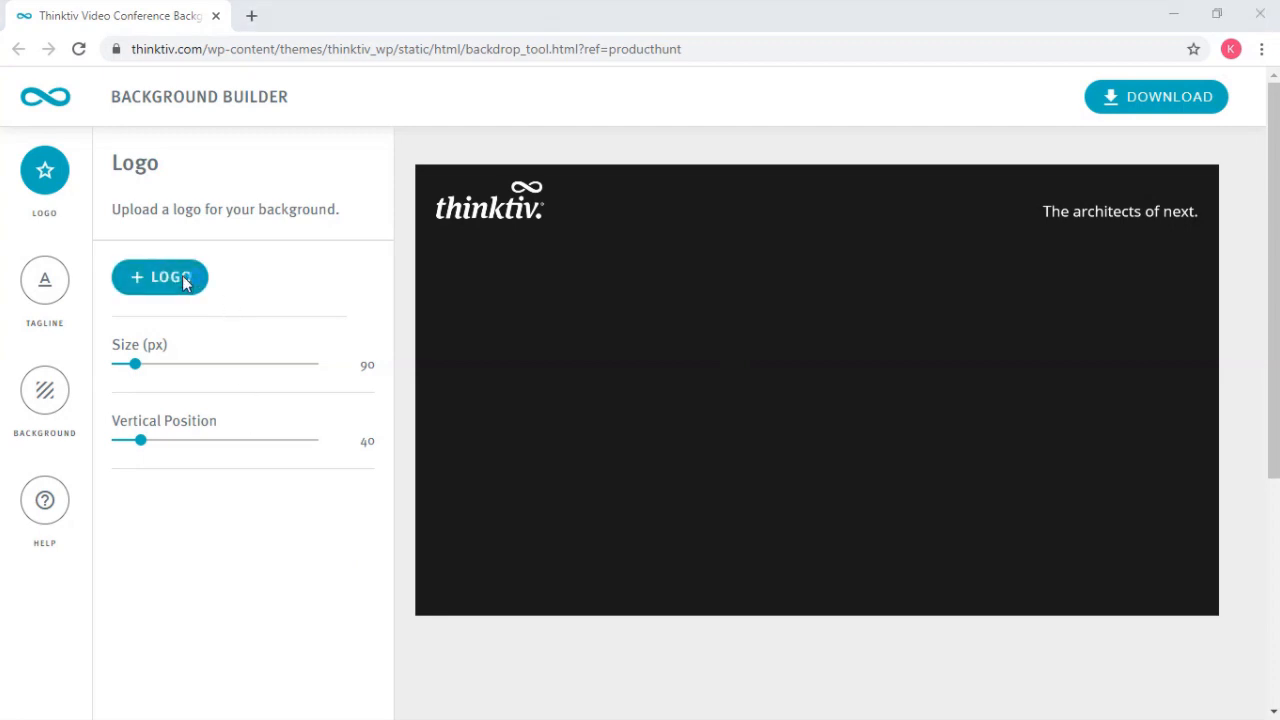
left_click(160, 276)
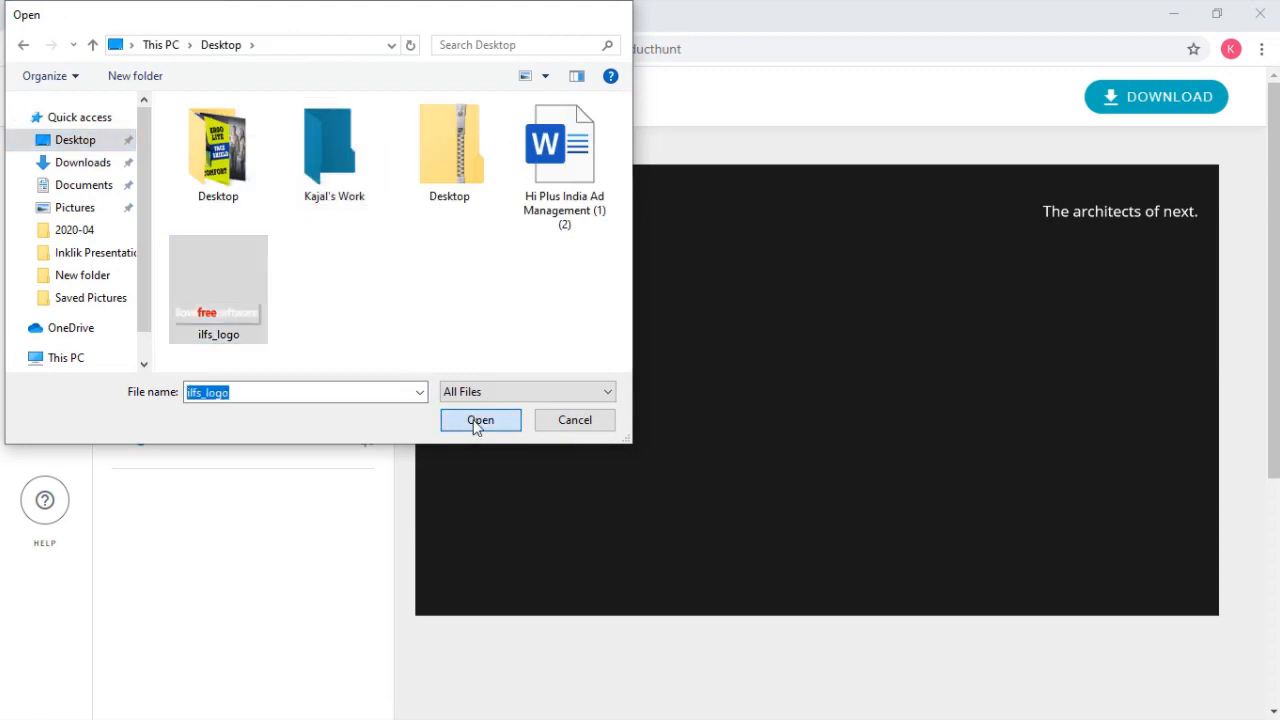
left_click(480, 420)
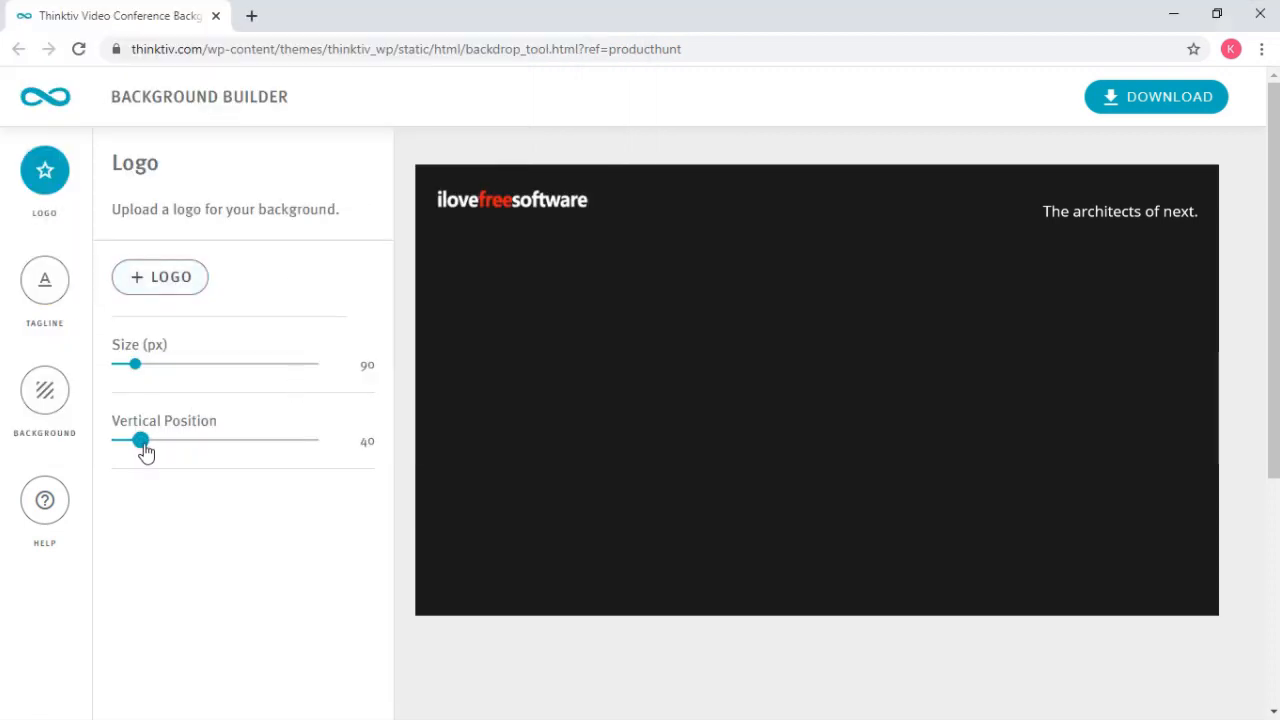
Move the logo to the backdrop bottom (vertical position about 915) and enlarge it to 140 px.
left_click_drag(140, 440, 286, 440)
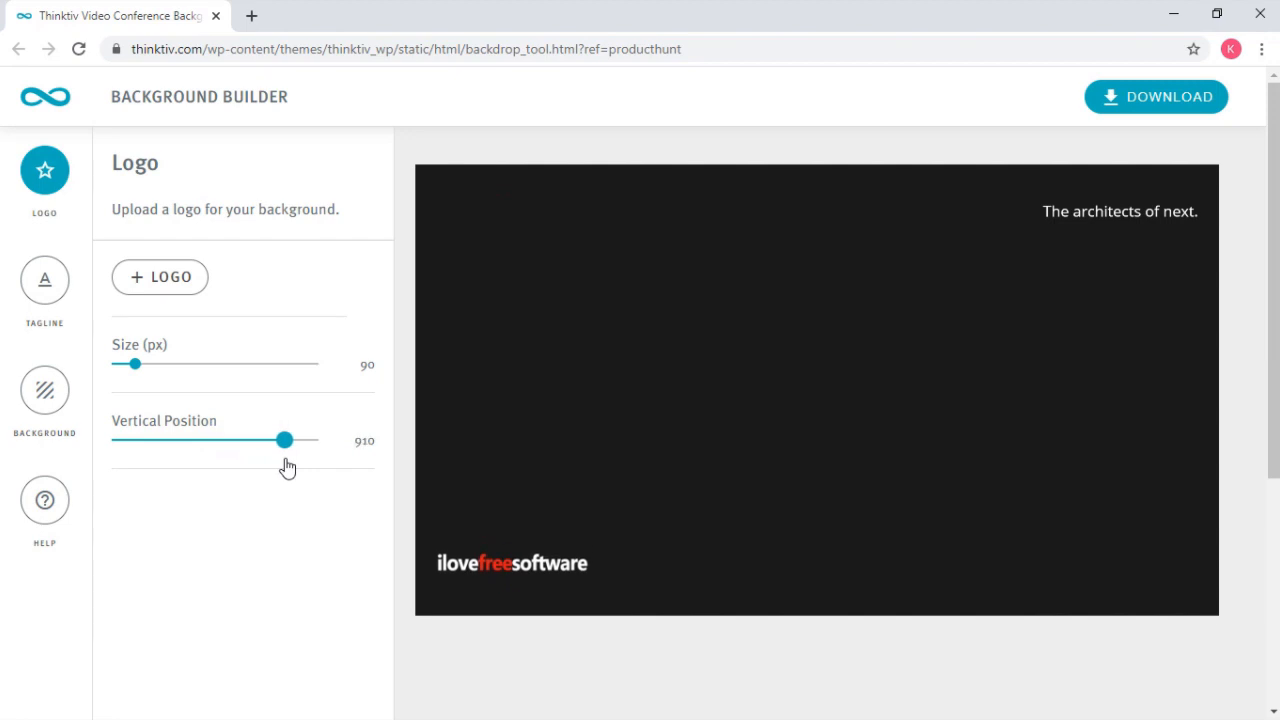
left_click_drag(284, 440, 286, 440)
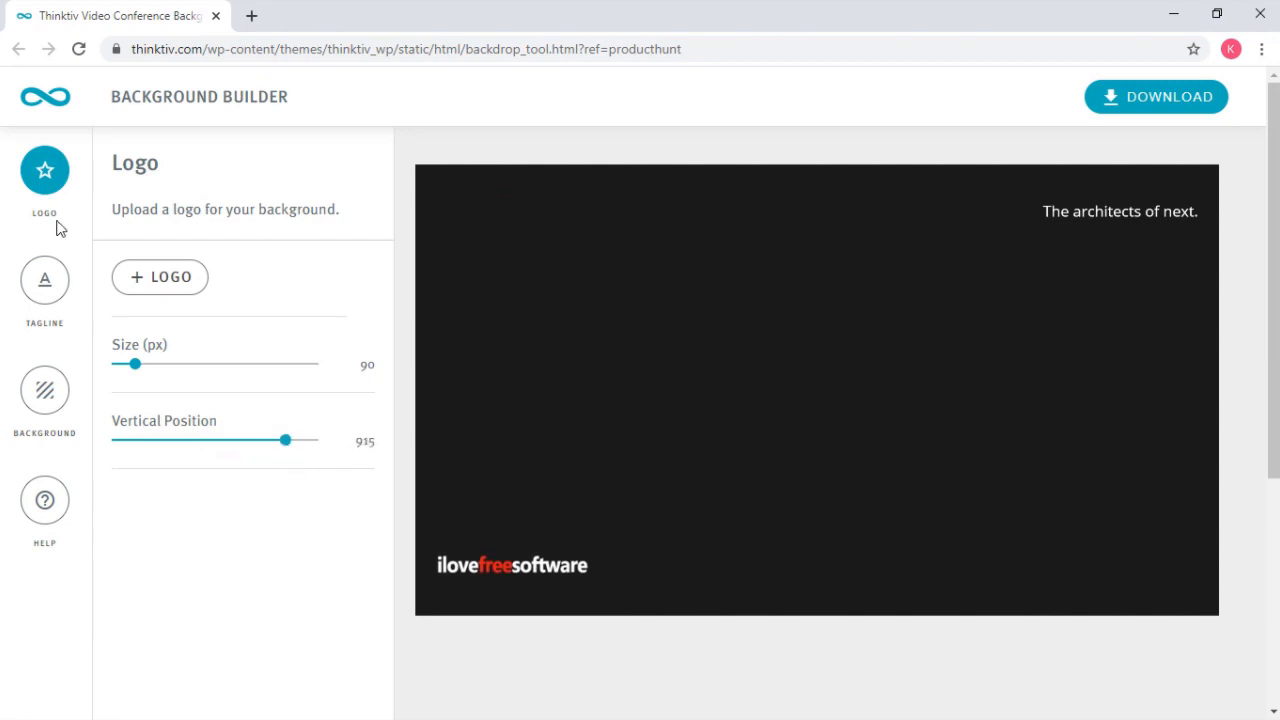
left_click_drag(128, 364, 144, 364)
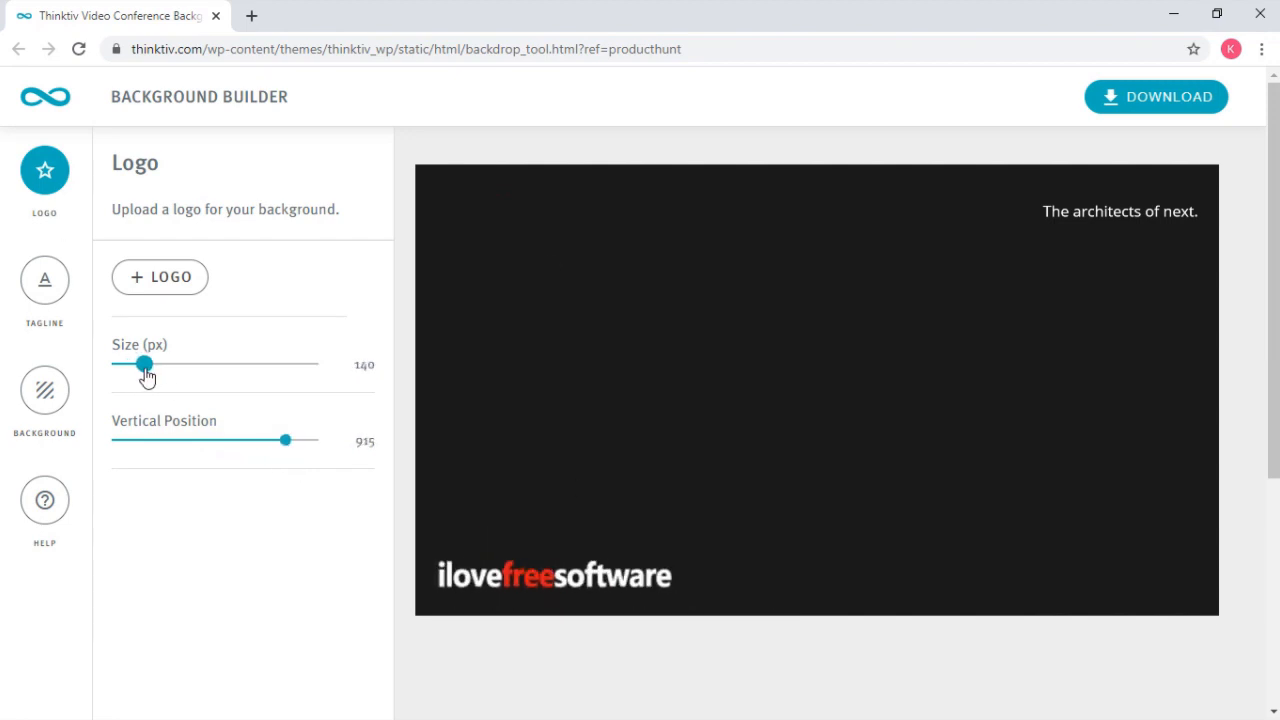
Change the tagline text to 'Technical Content Creators'.
left_click(44, 280)
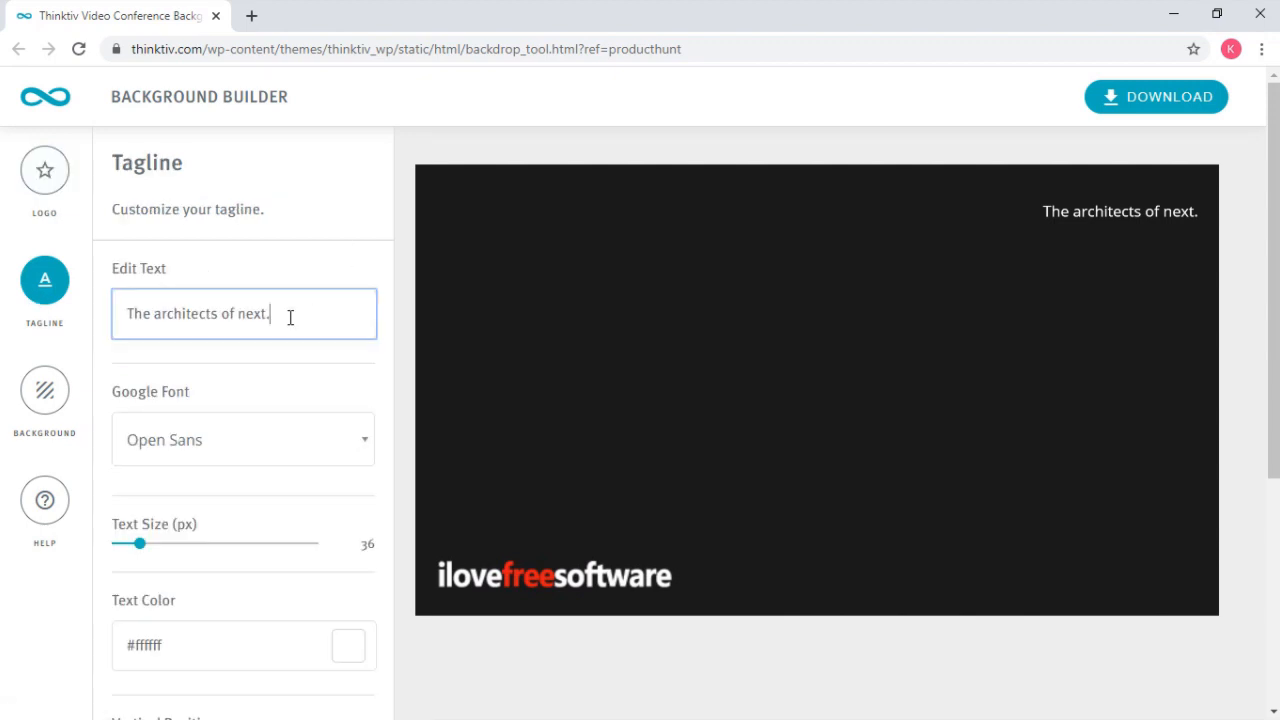
triple_click(196, 312)
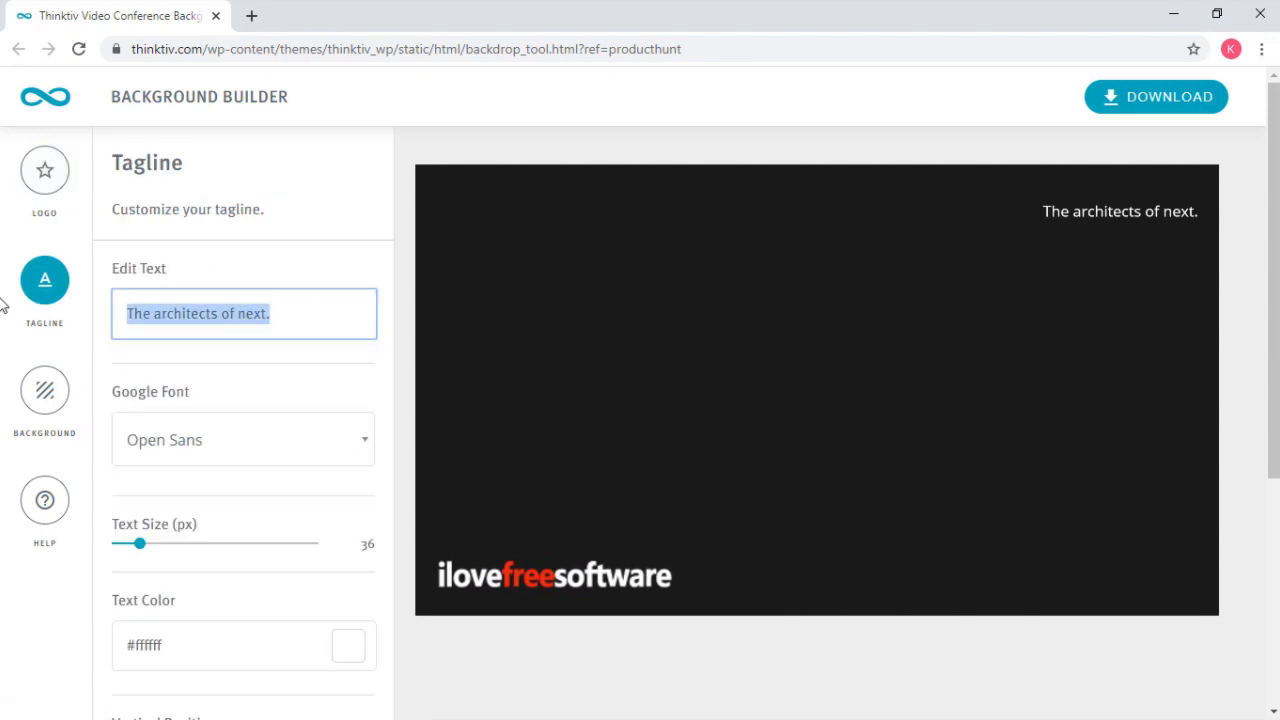
type("C")
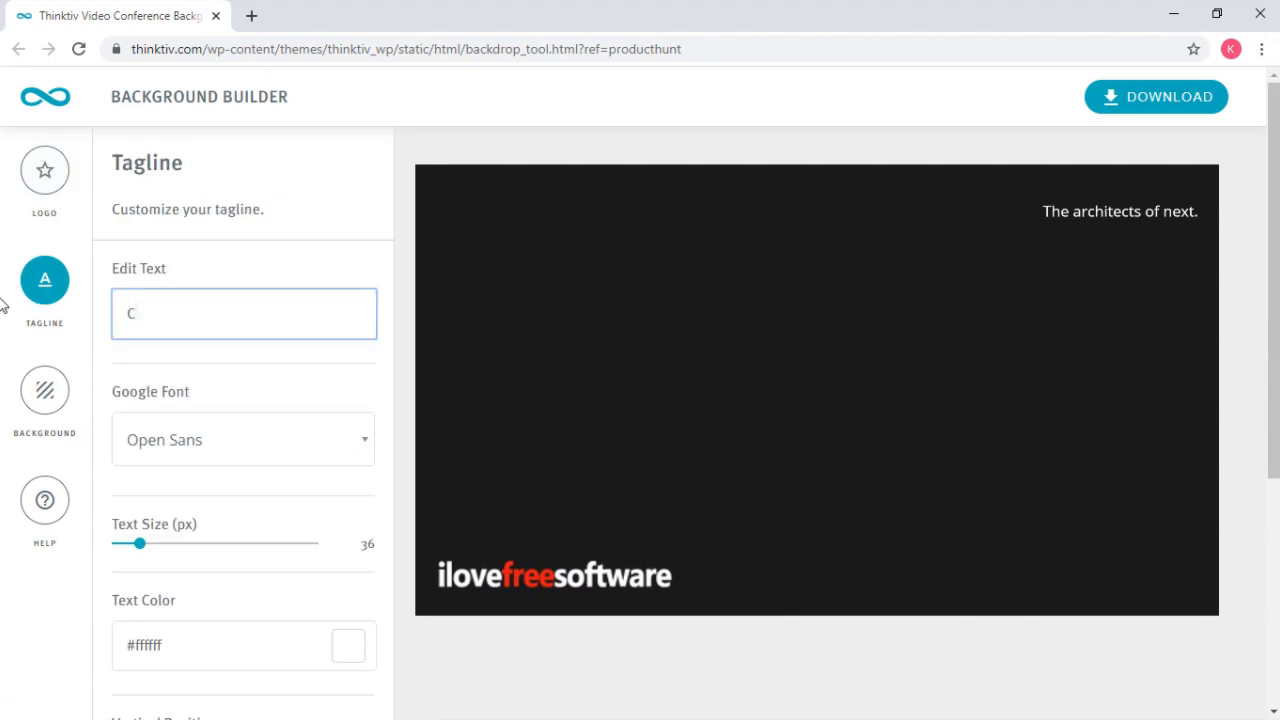
type("Technical Content")
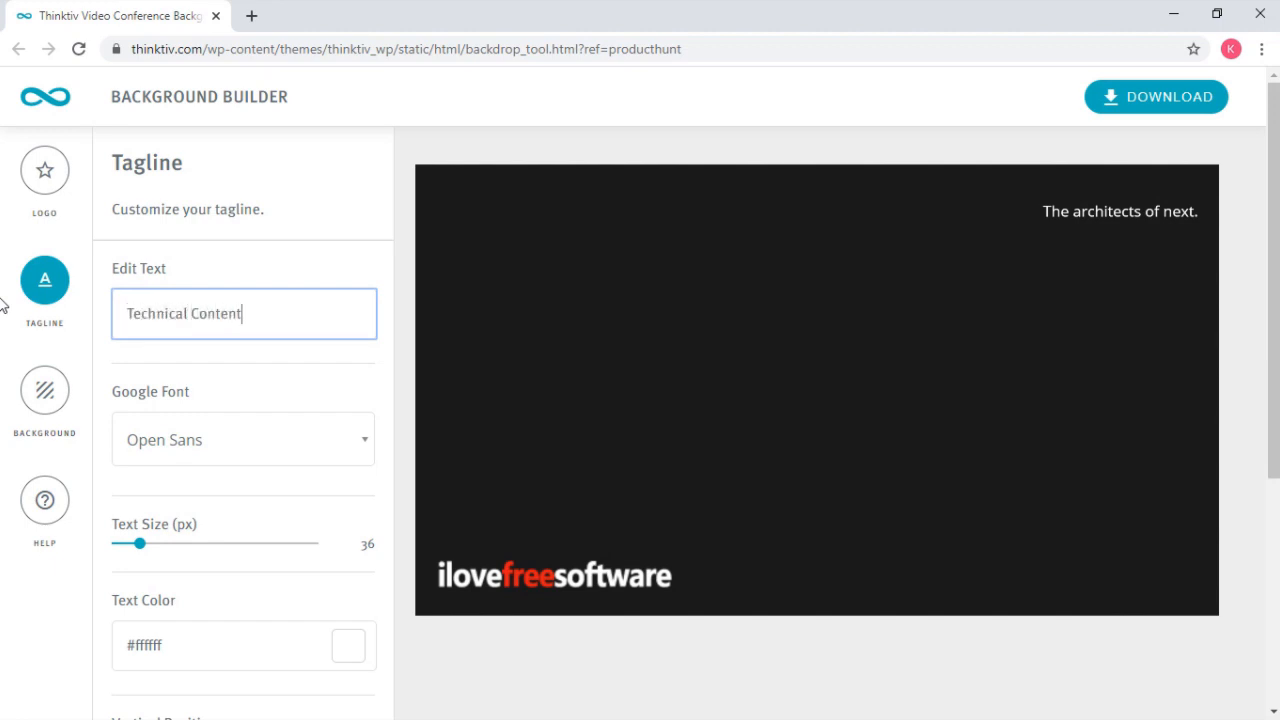
type("Creators")
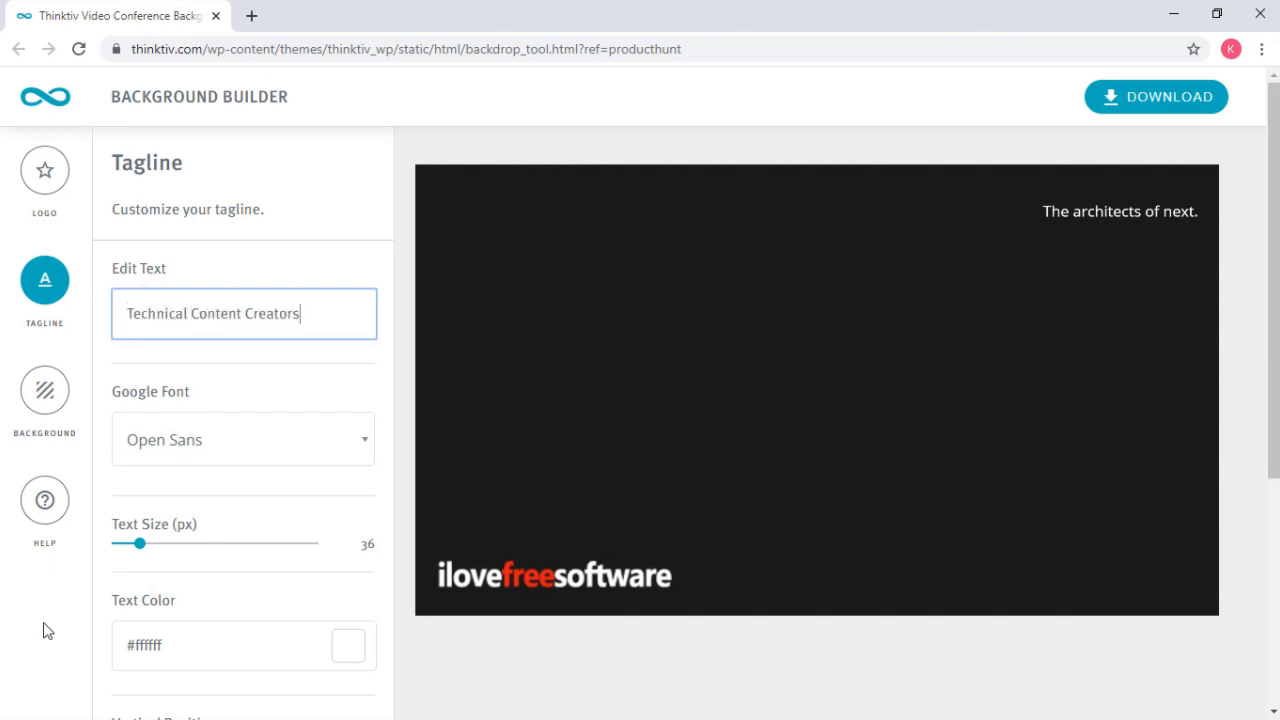
Shrink the tagline to 23 px and move it down to vertical position 995 at the backdrop bottom.
left_click_drag(142, 544, 134, 544)
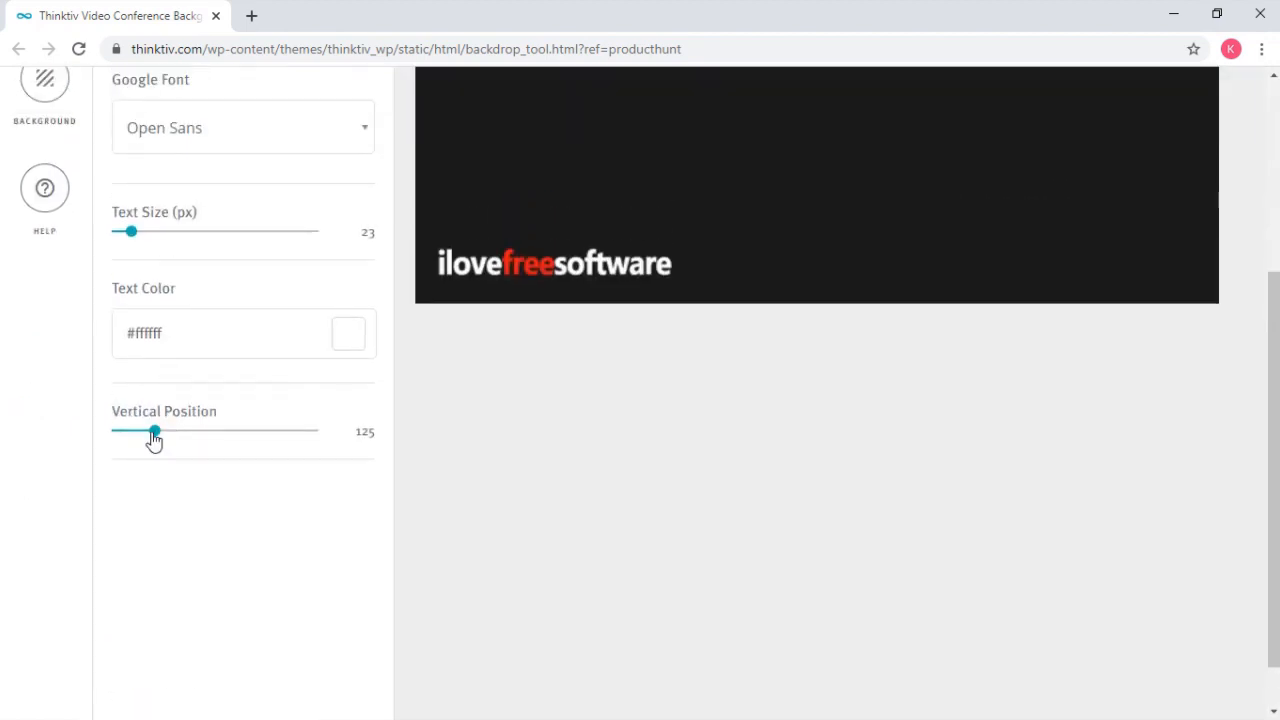
left_click_drag(154, 432, 298, 432)
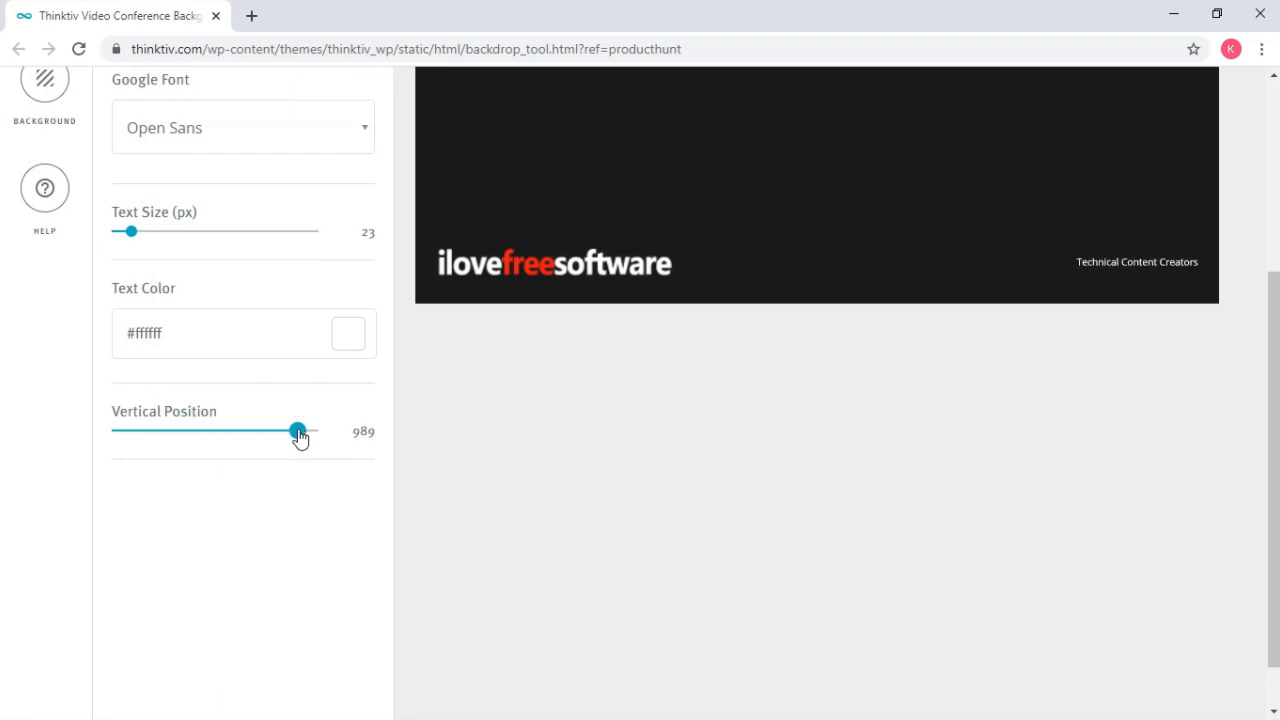
left_click_drag(298, 432, 300, 432)
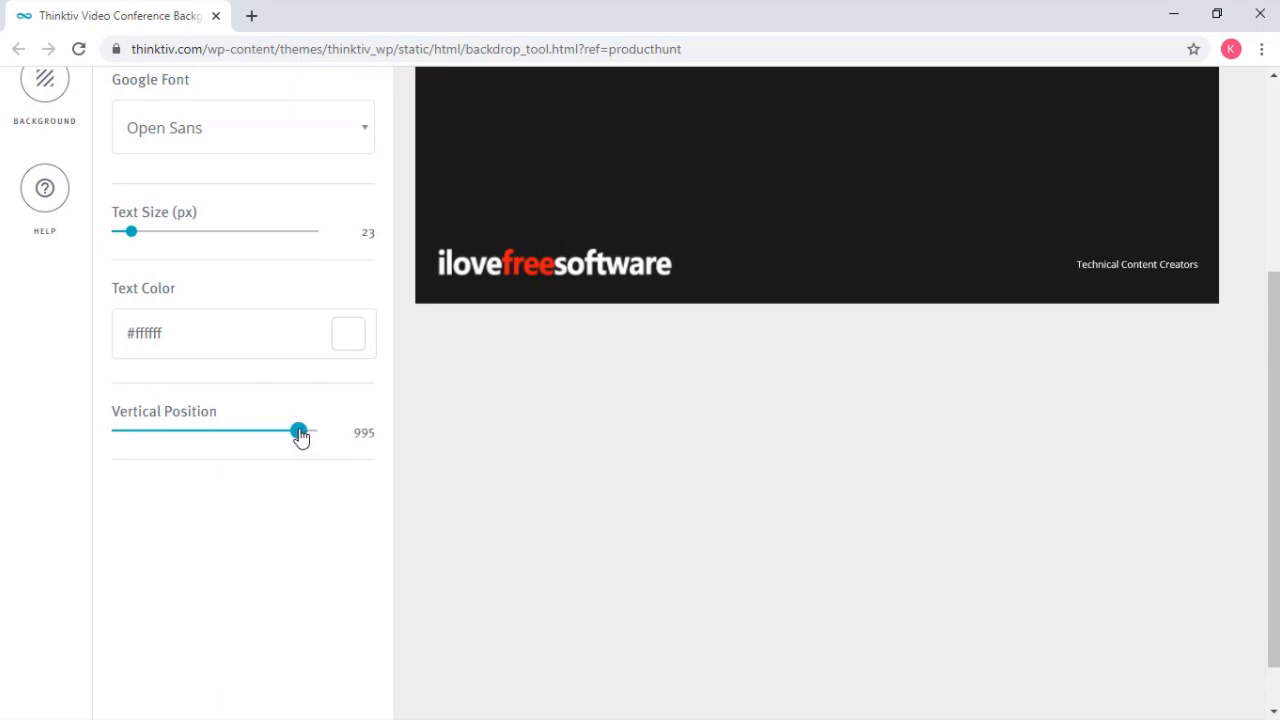
left_click(44, 170)
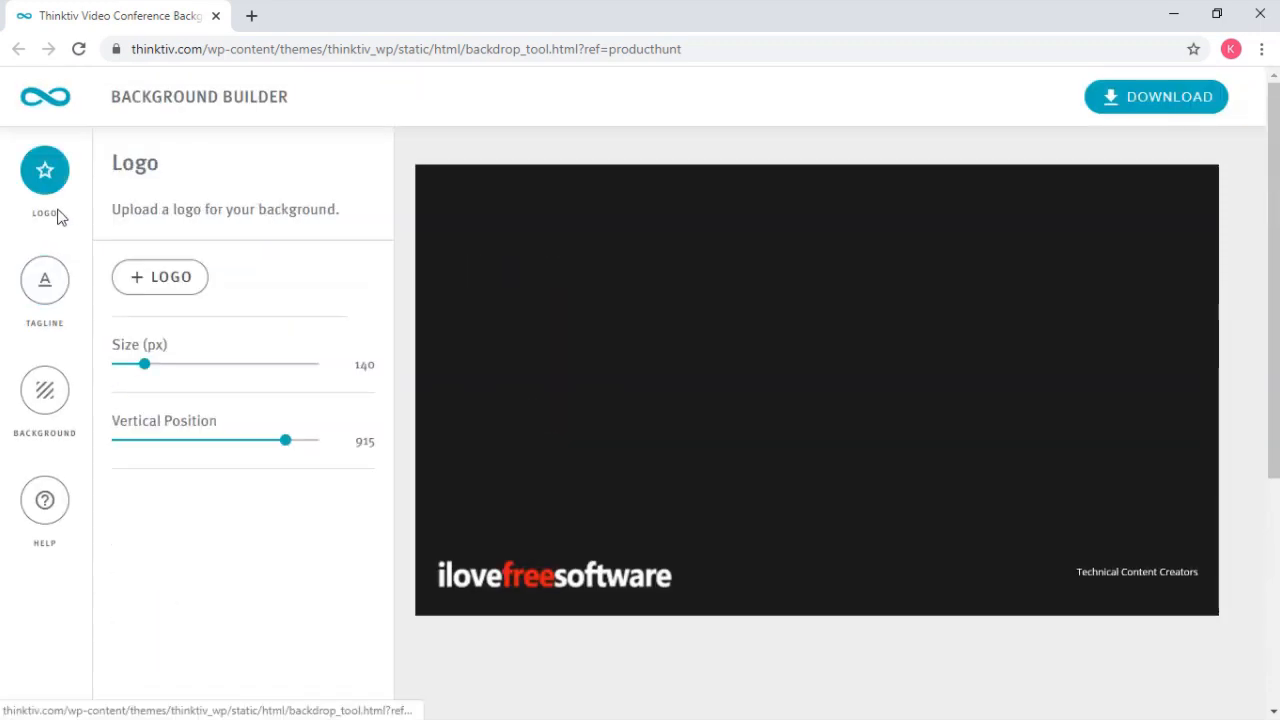
left_click(44, 390)
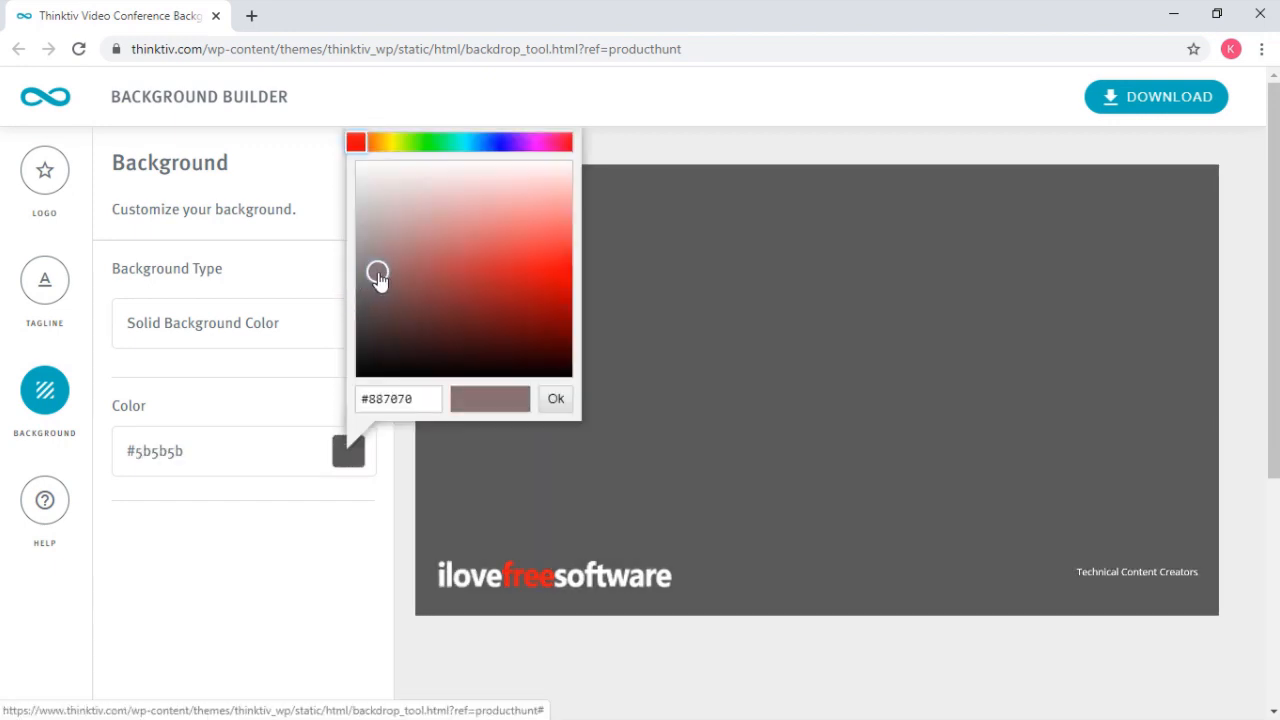
Apply the brownish #887070 backdrop colour and download the finished backdrop image.
left_click(556, 398)
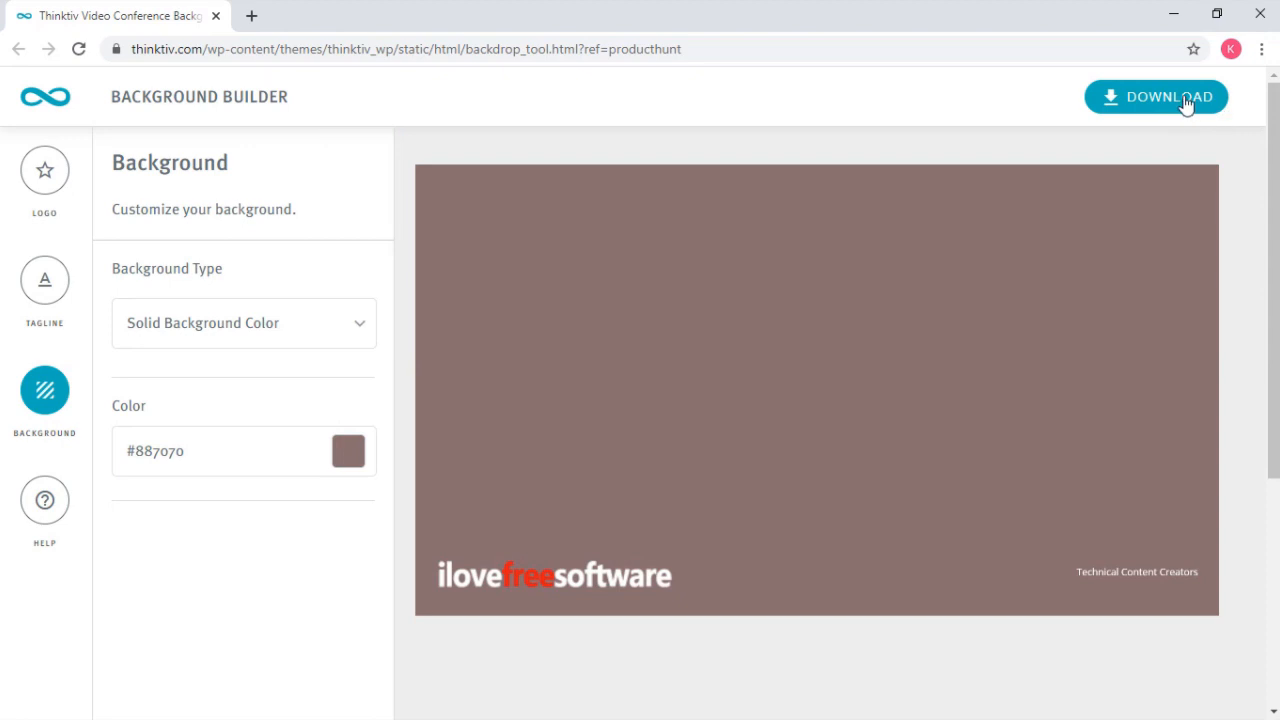
left_click(1156, 96)
type("zoom")
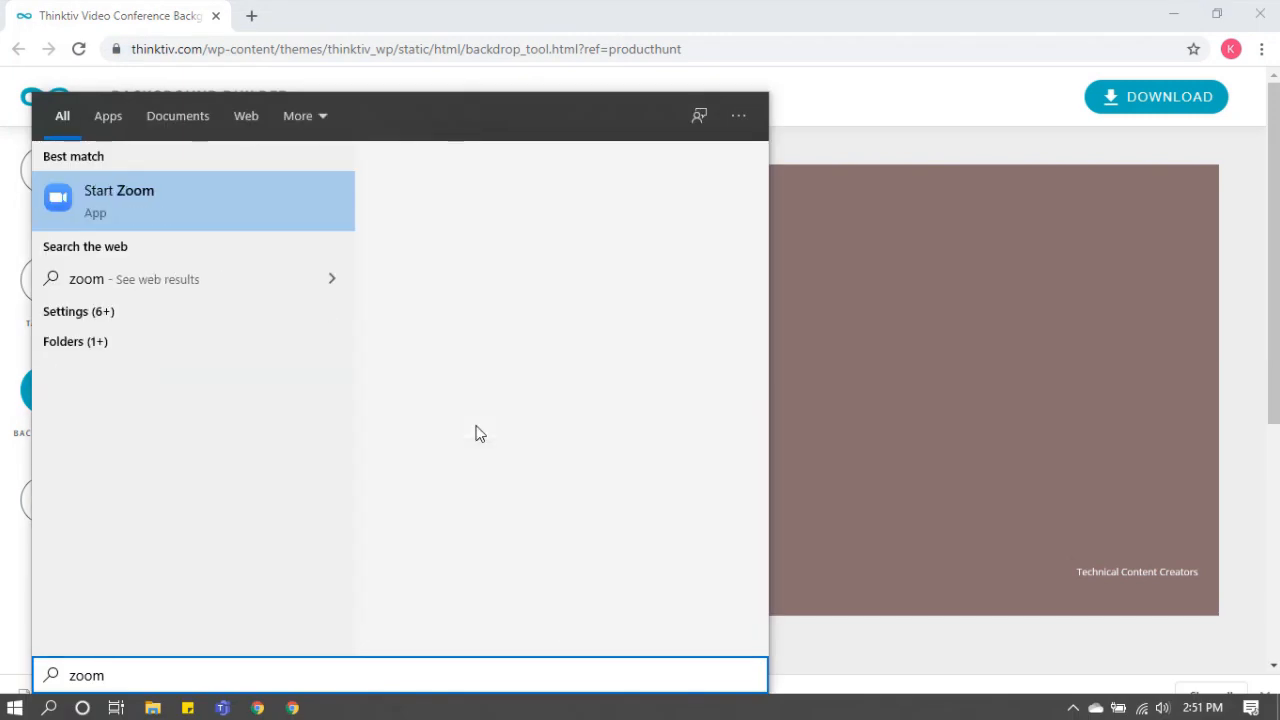
Launch Zoom, start a new meeting and bring up Choose Virtual Background from the video menu.
left_click(120, 200)
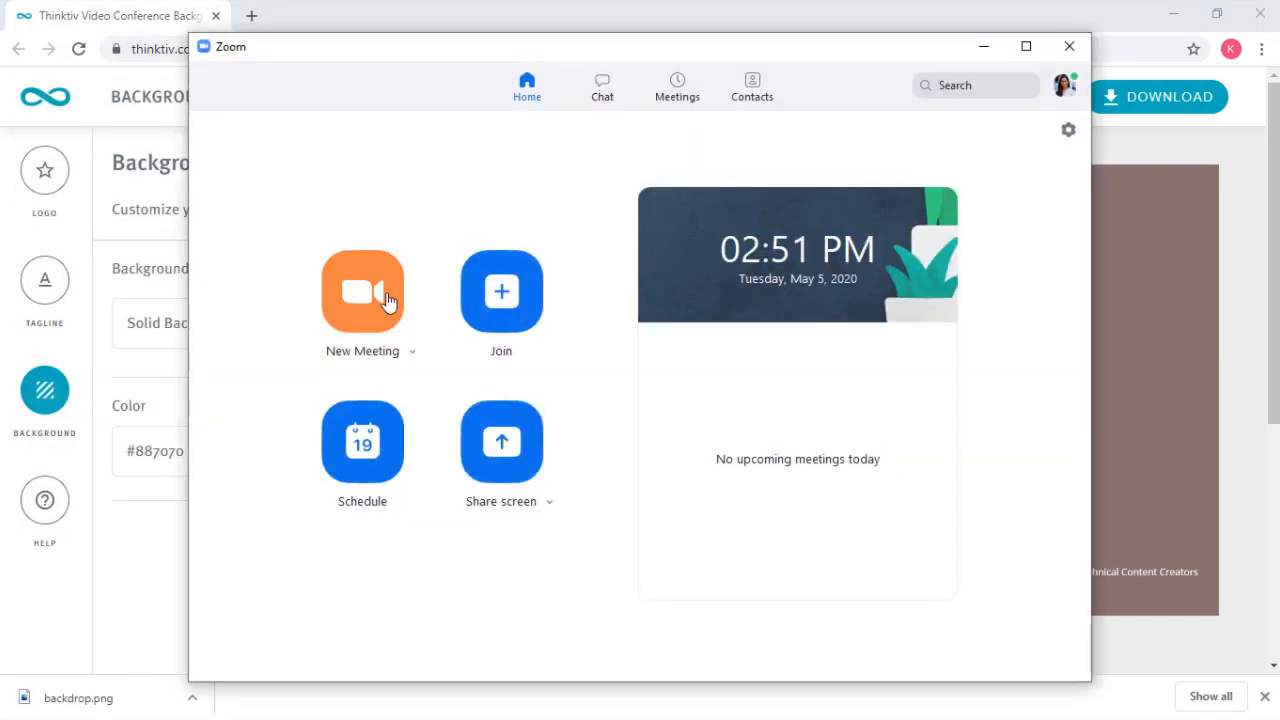
left_click(362, 292)
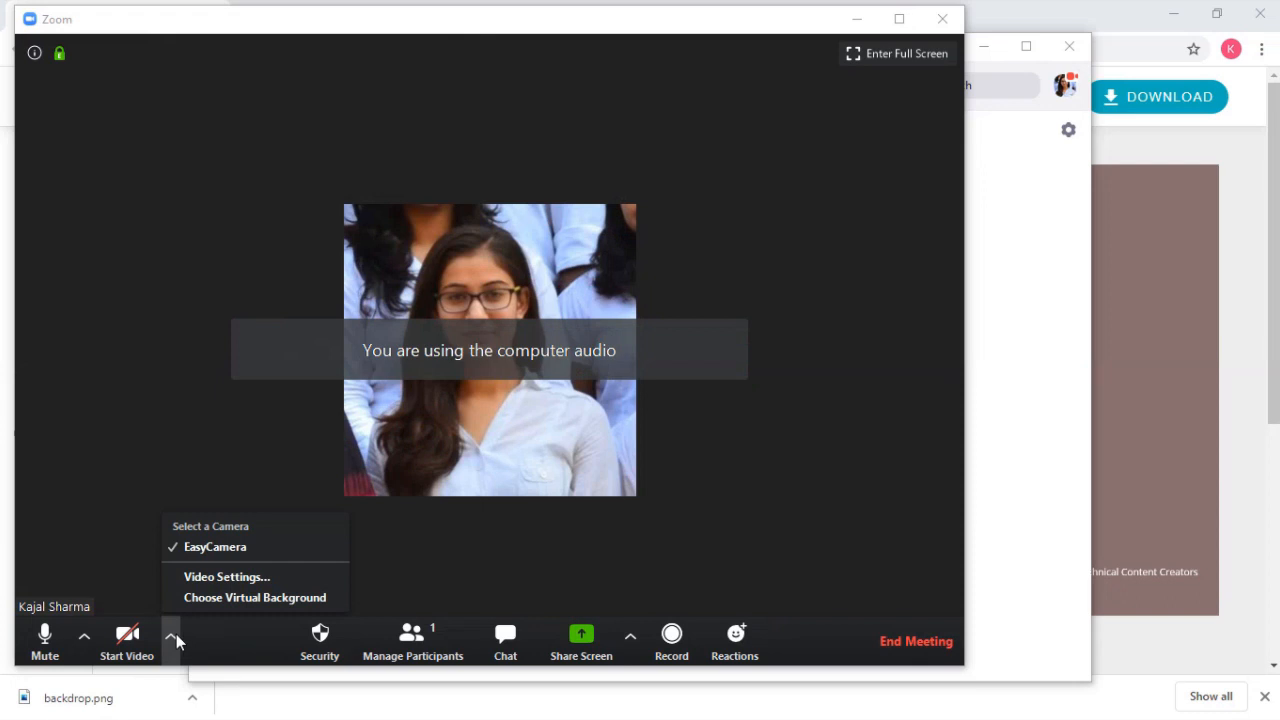
left_click(254, 596)
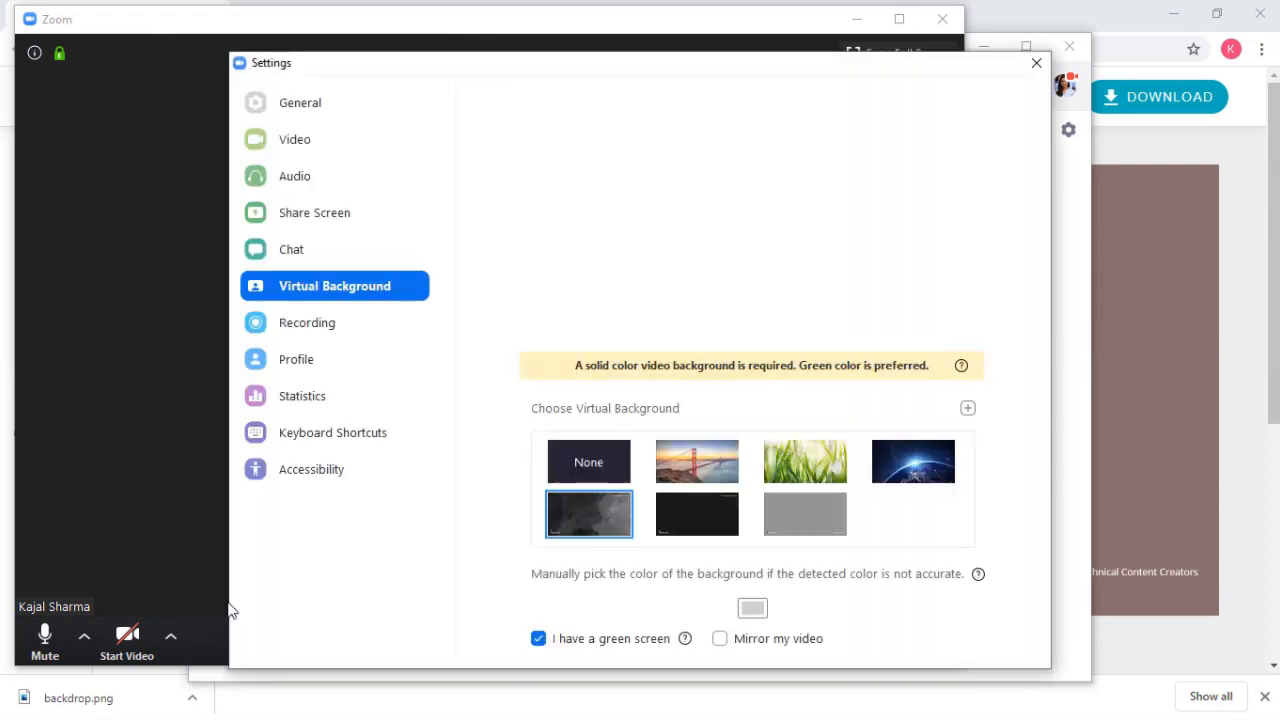
Add the downloaded backdrop image as the virtual background and return to the meeting.
left_click(128, 636)
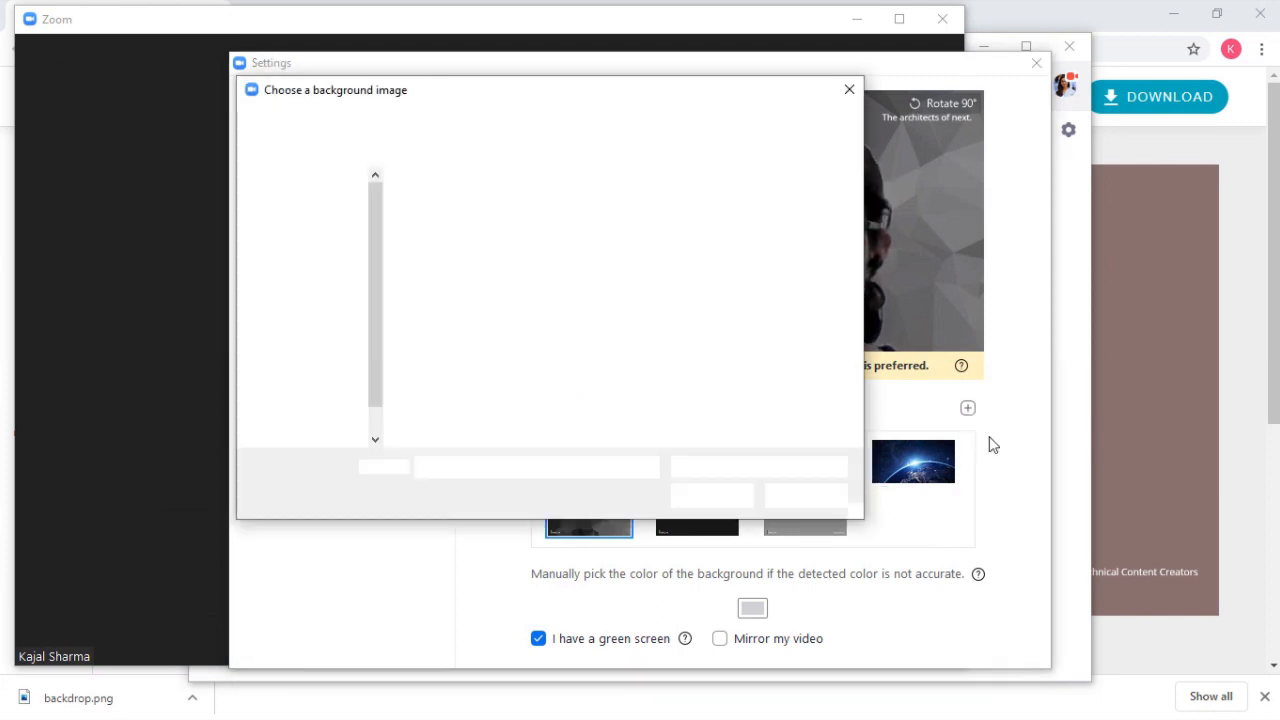
left_click(680, 224)
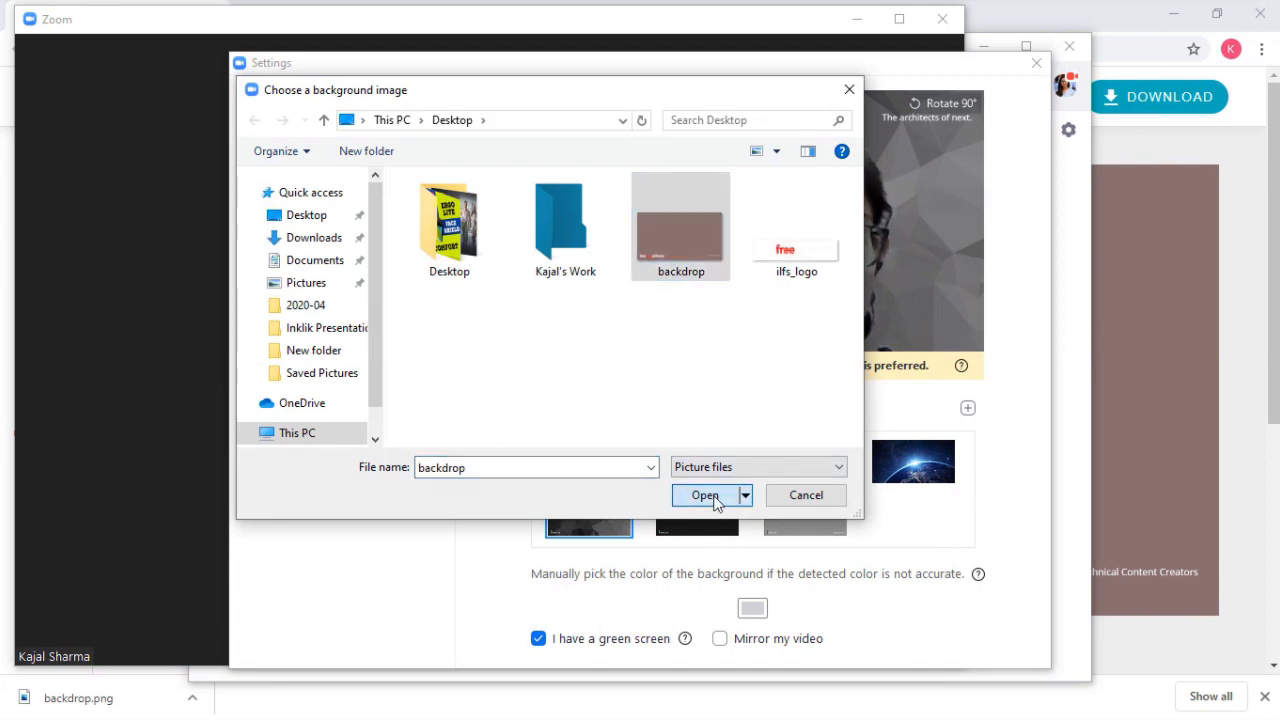
left_click(704, 496)
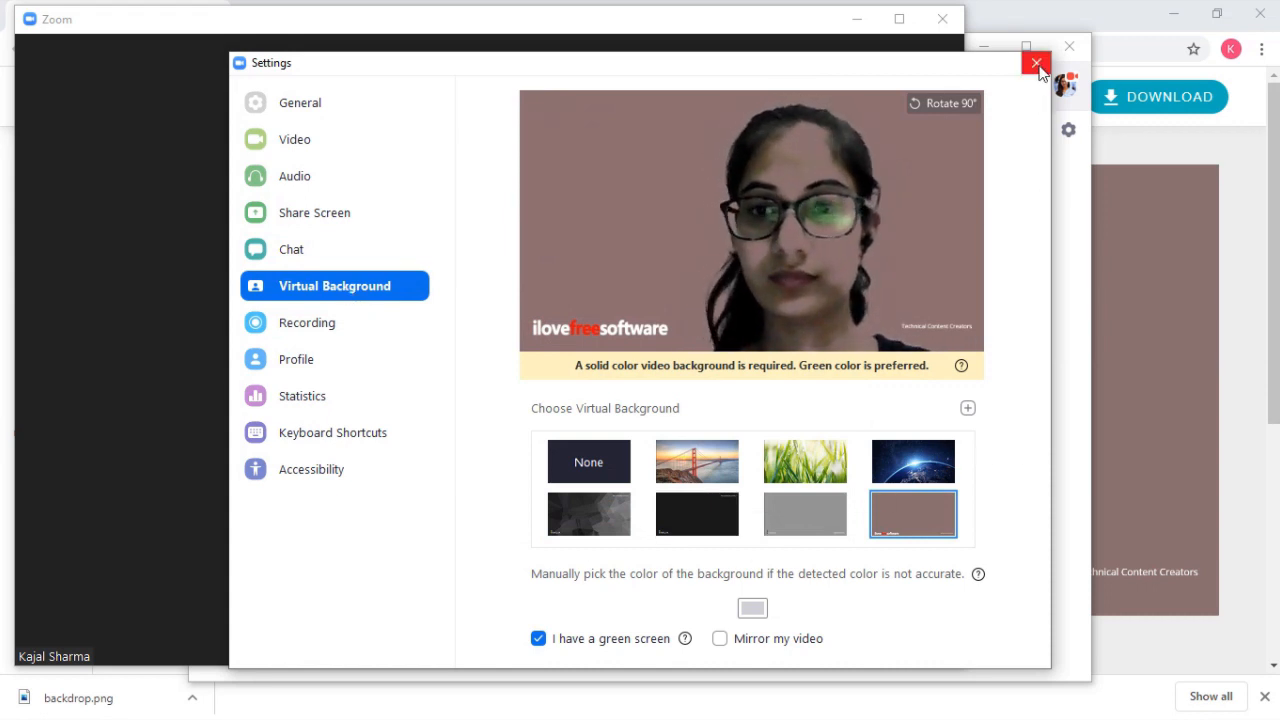
left_click(1038, 62)
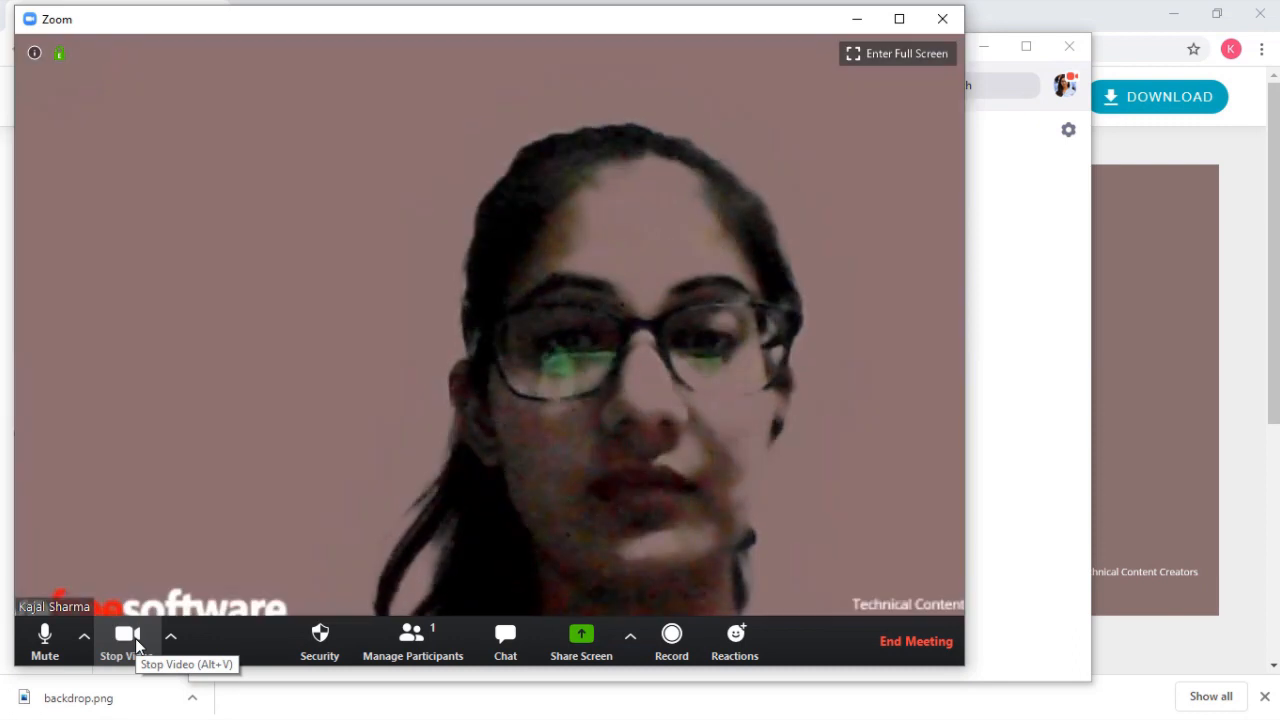